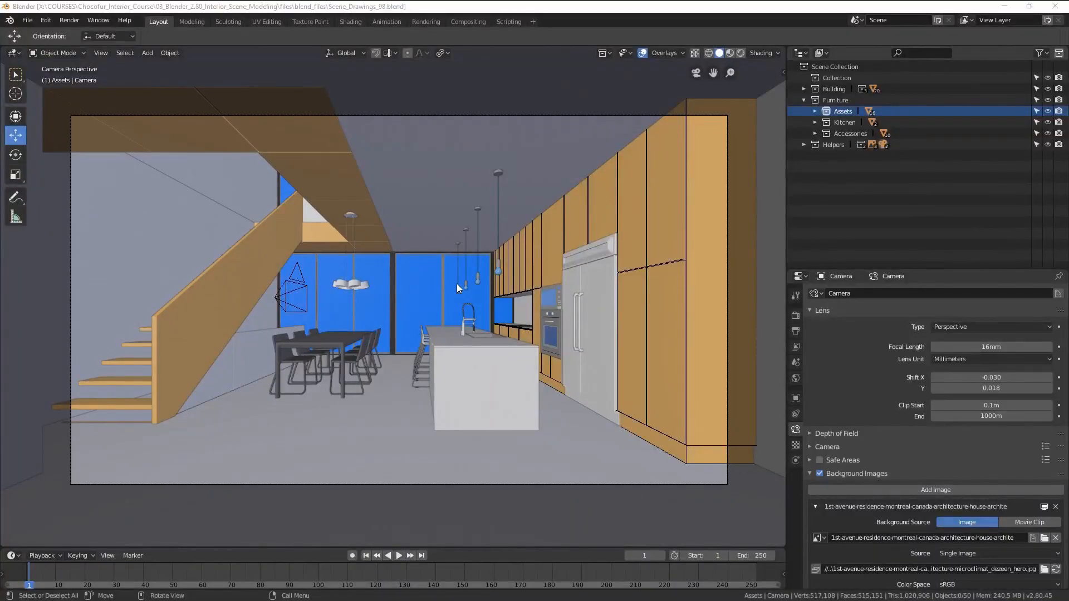
mouse_move(537, 240)
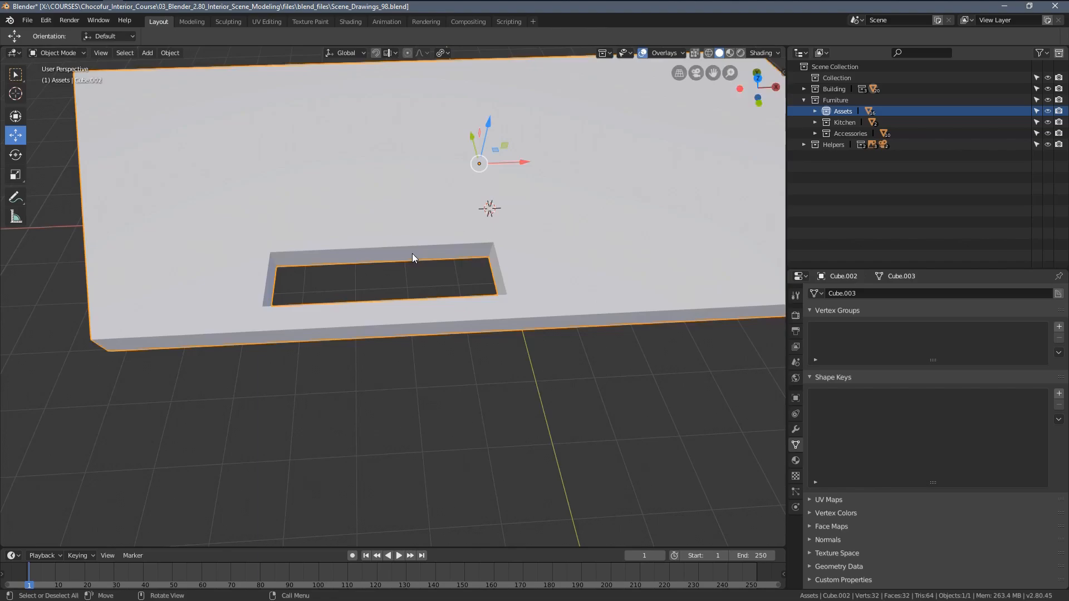
Enter Edit Mode on the ceiling slab to expose its mesh edges around the opening.
key("Tab")
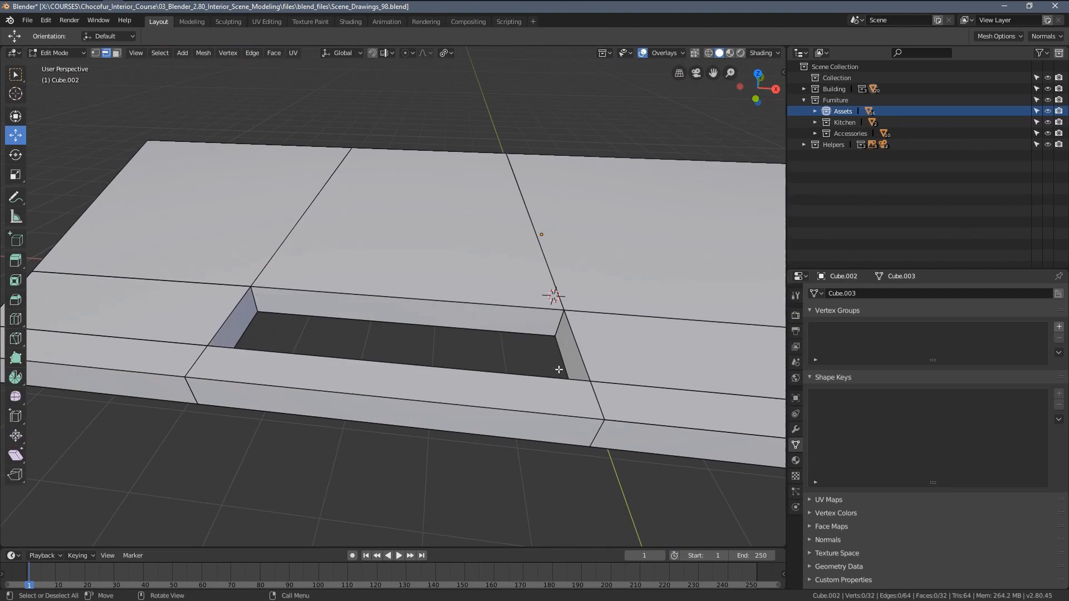
mouse_move(383, 307)
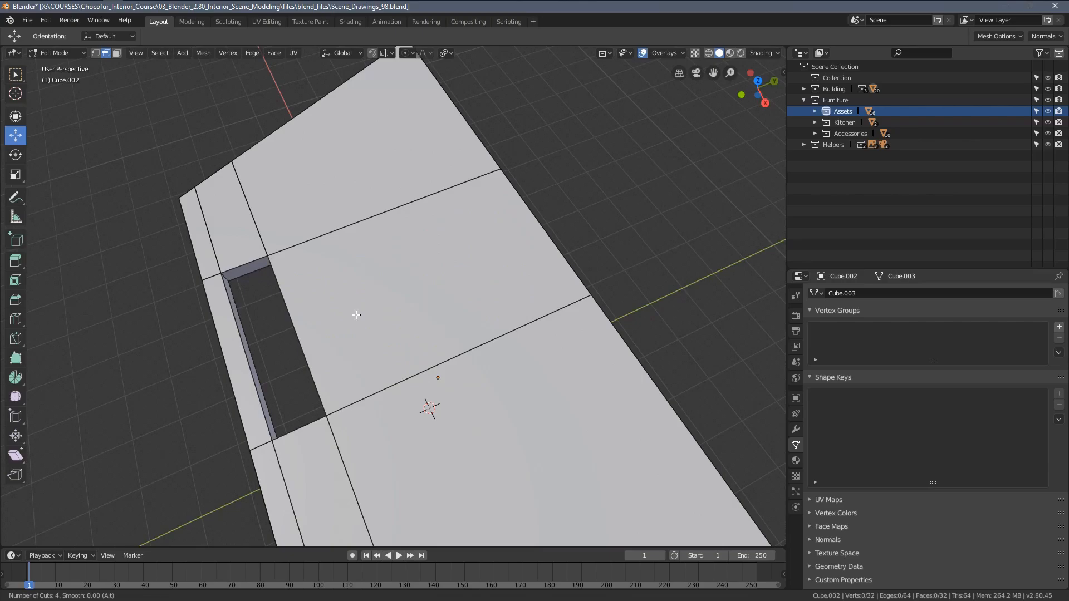
mouse_move(388, 273)
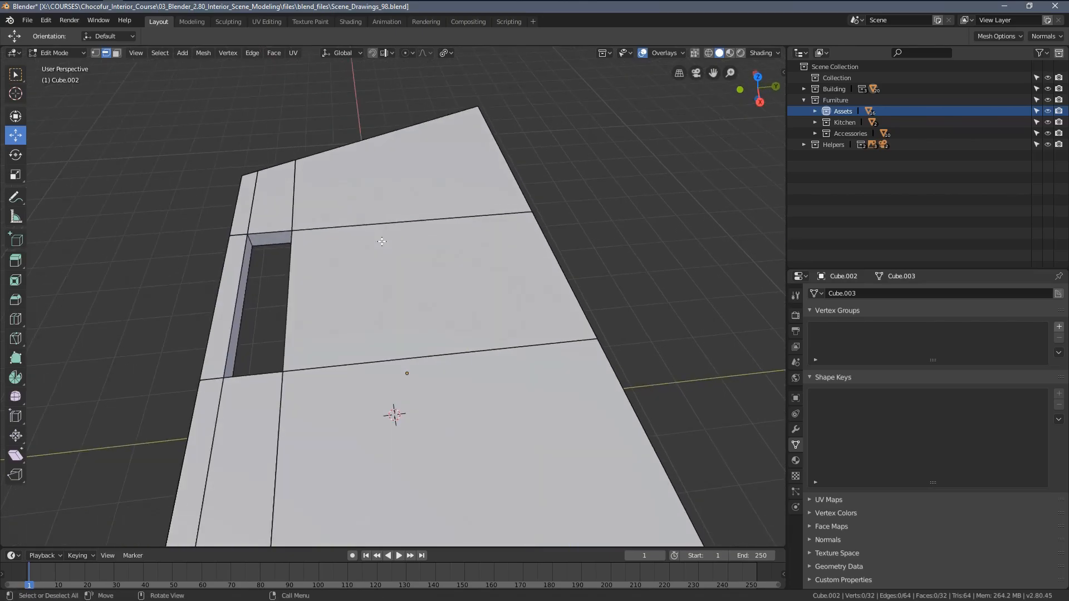
Return to Object Mode and pan the camera view up toward the ceiling.
key("Tab")
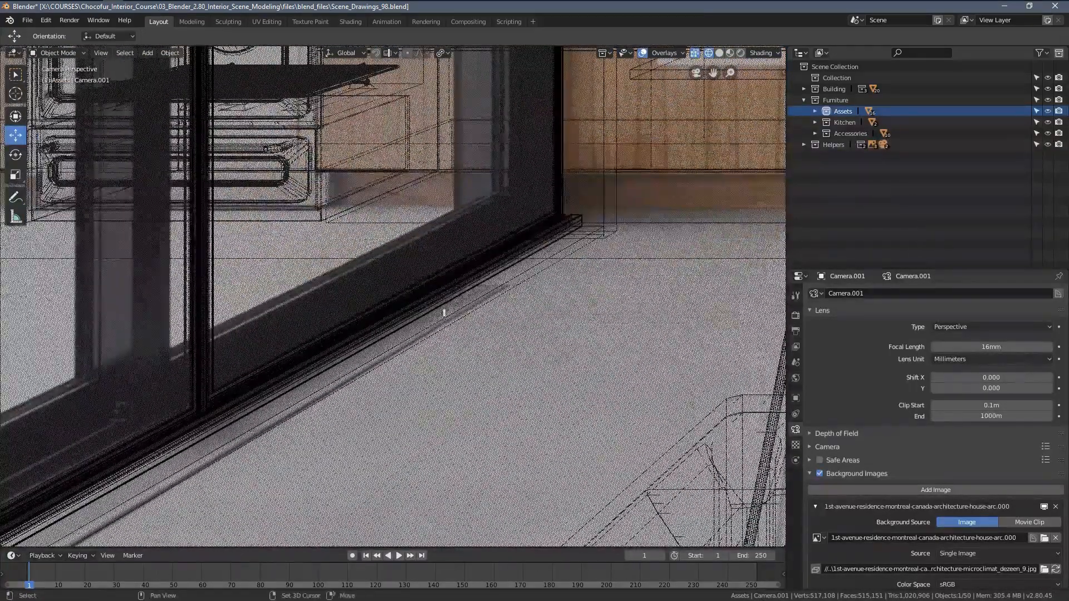
left_click_drag(443, 312, 289, 403)
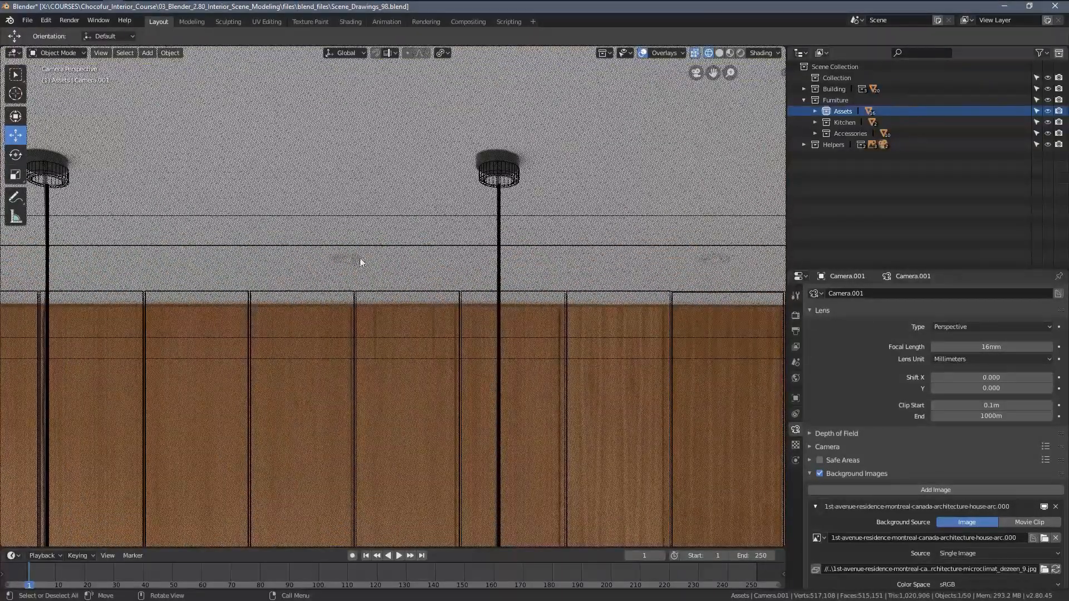
mouse_move(313, 268)
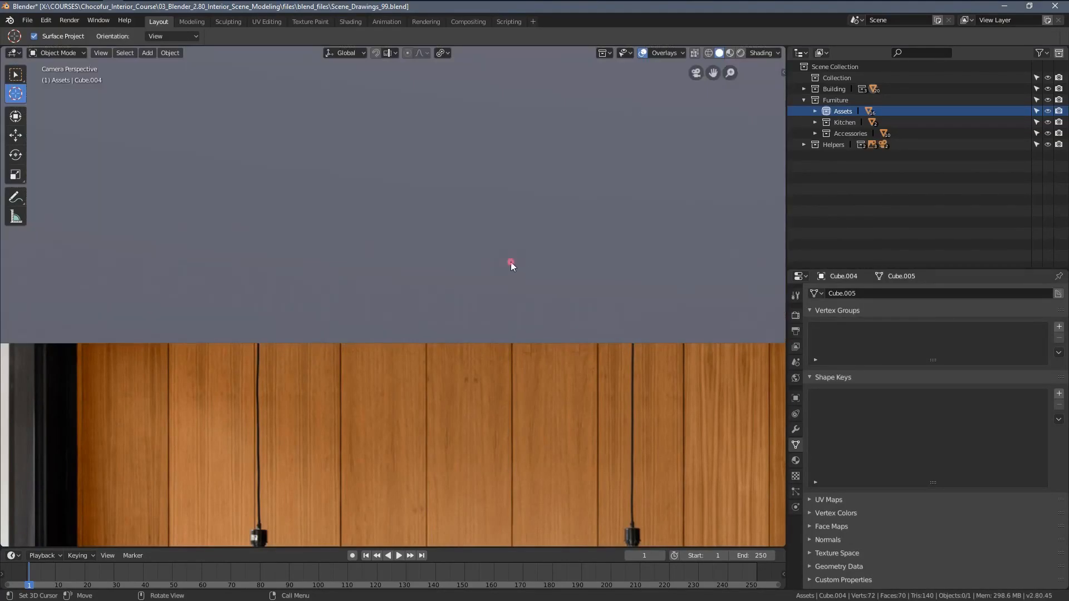
Place the 3D cursor on the ceiling, add a cylinder, shrink it and raise it into the ceiling.
left_click(146, 52)
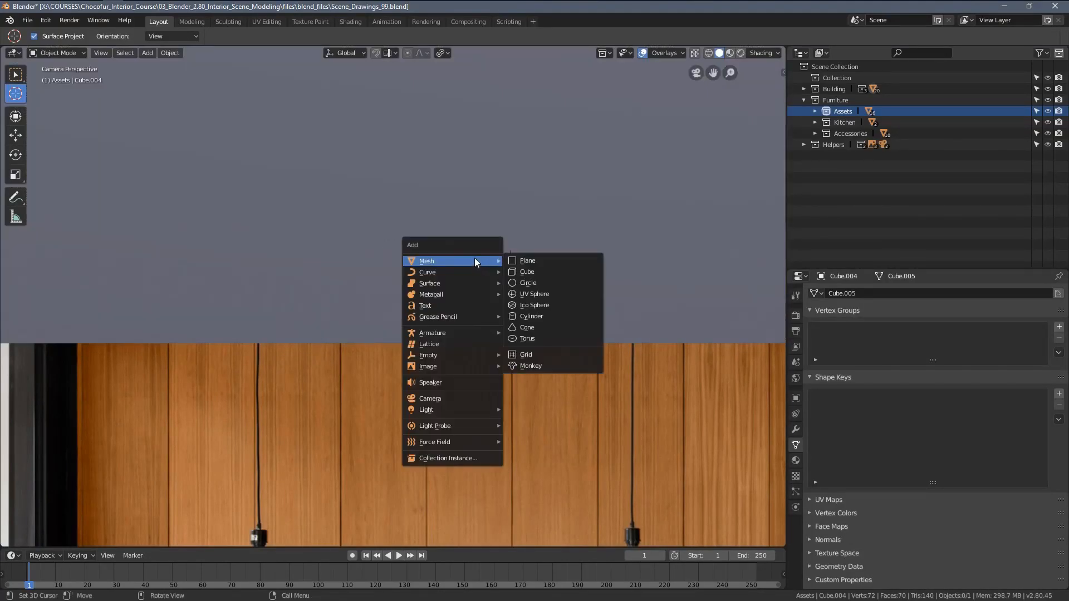
left_click(531, 315)
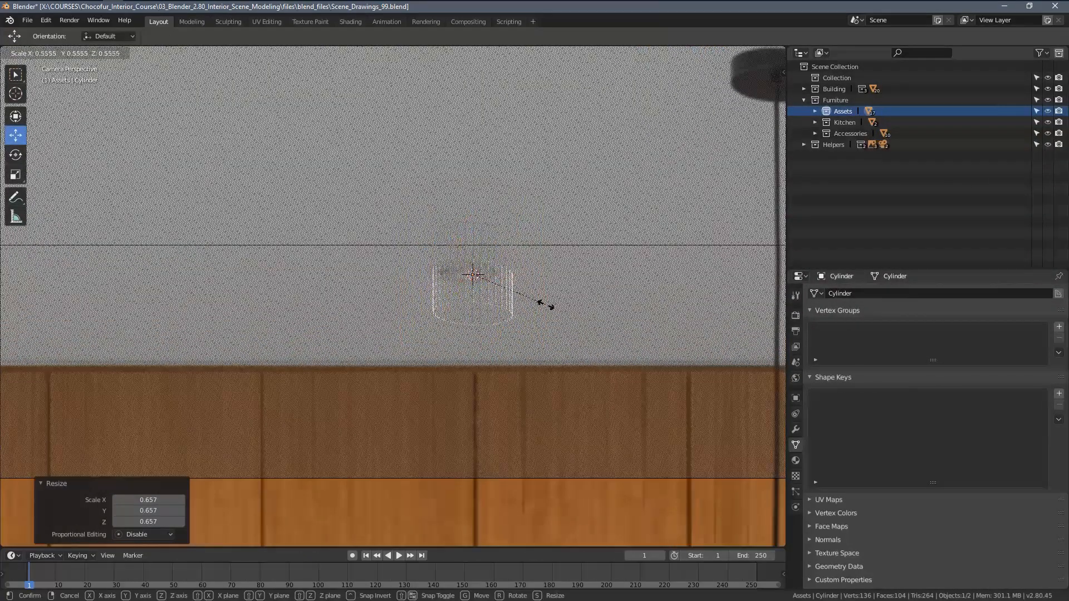
left_click(480, 288)
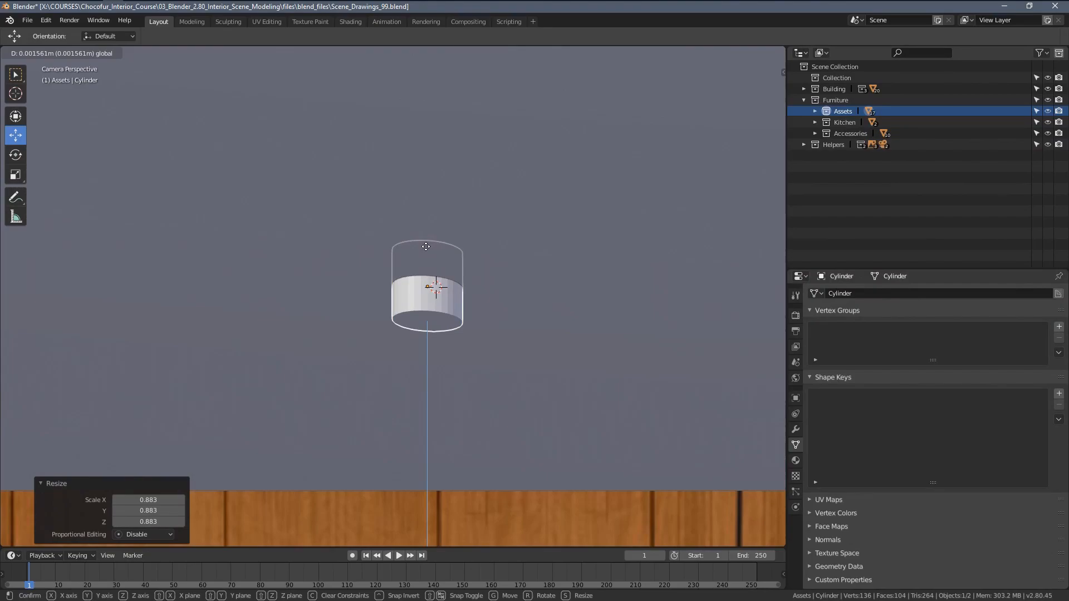
key("Tab")
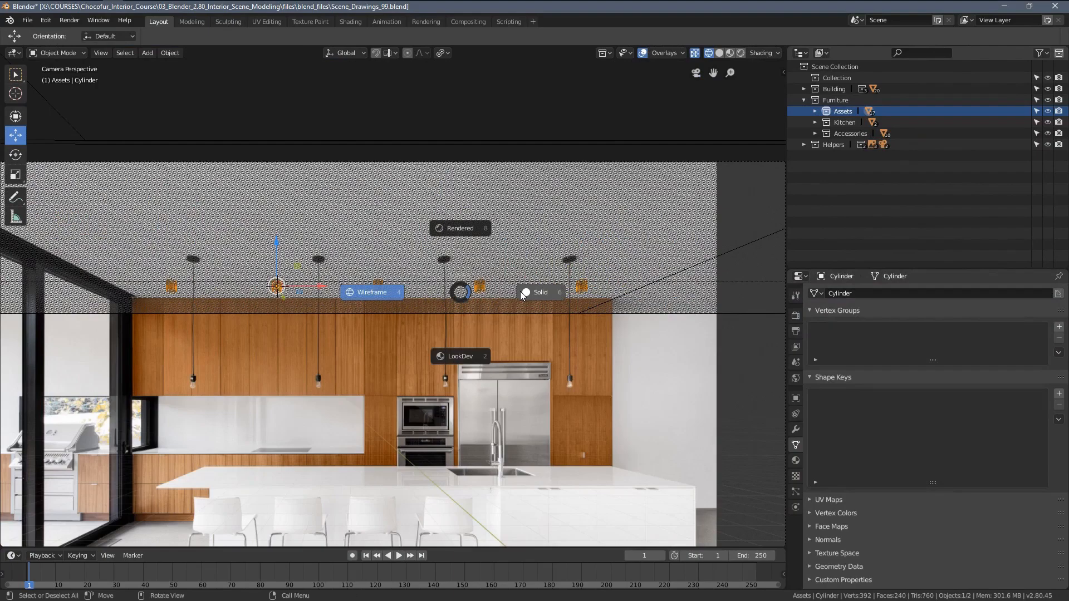
Switch to solid shading and expand the Assets and Helpers collections in the Outliner.
left_click(539, 292)
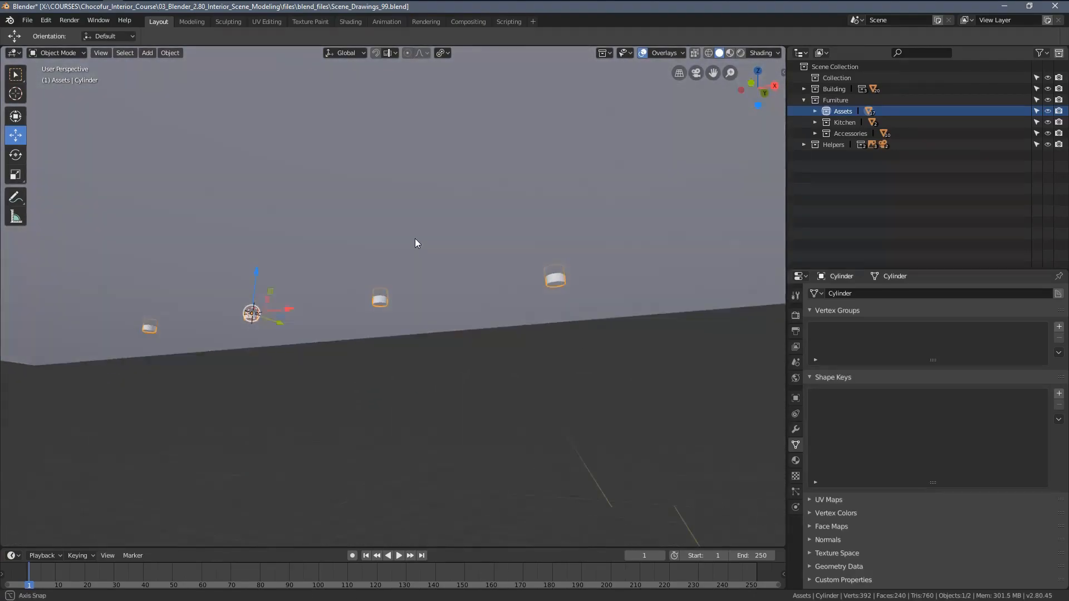
left_click(814, 111)
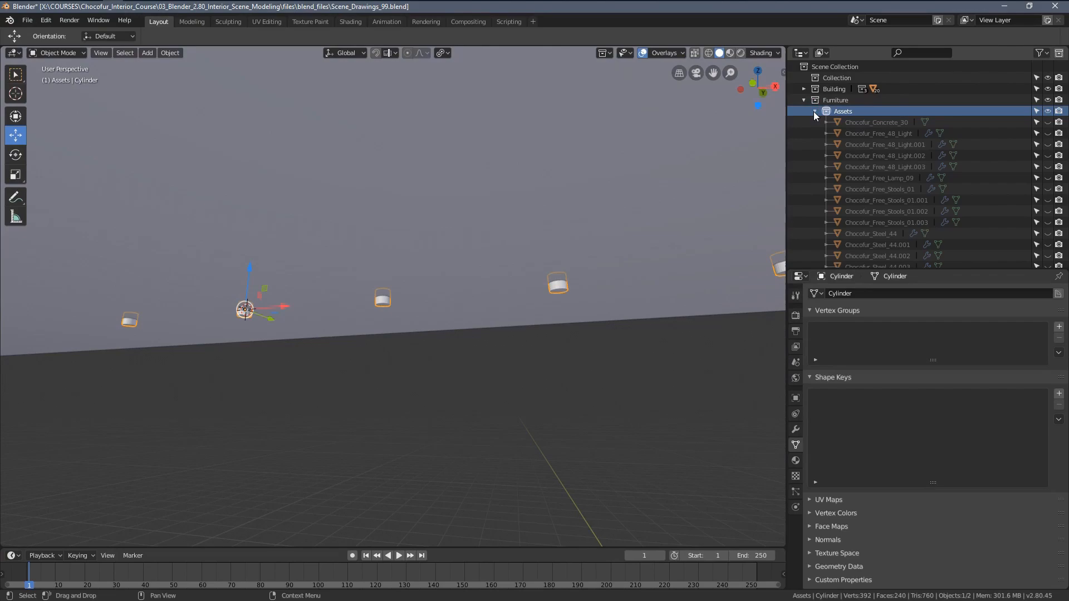
left_click(814, 111)
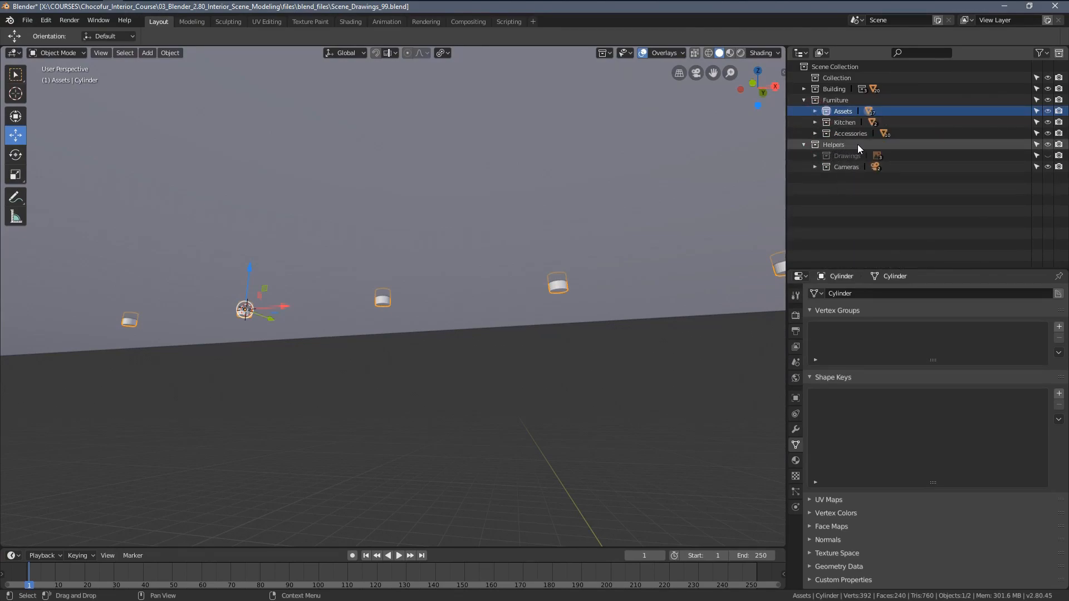
Create a collection named 'Boolean' and move it inside Helpers.
right_click(832, 143)
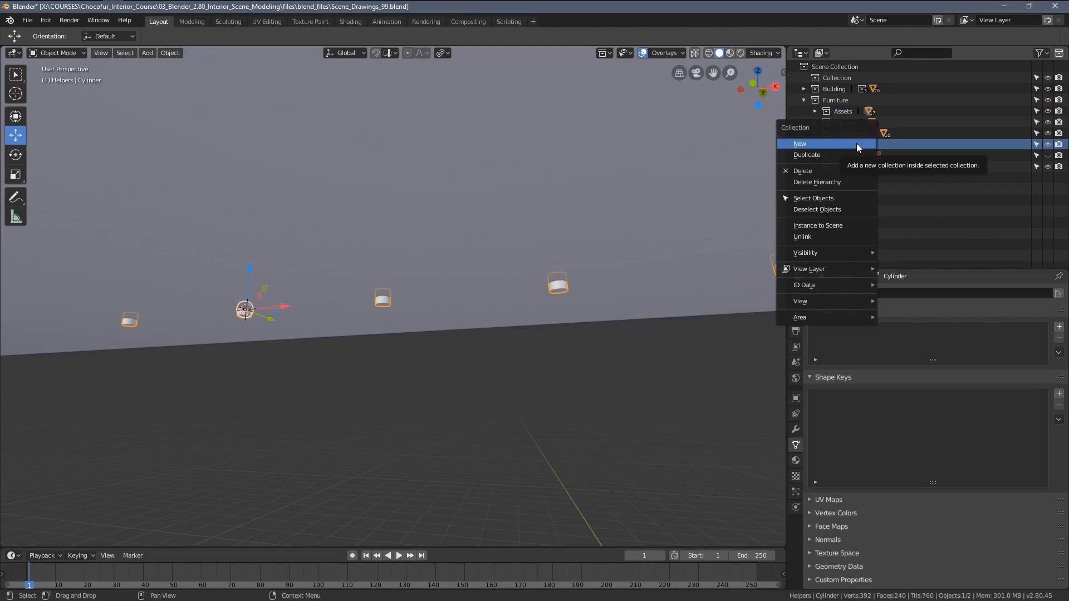
left_click(799, 143)
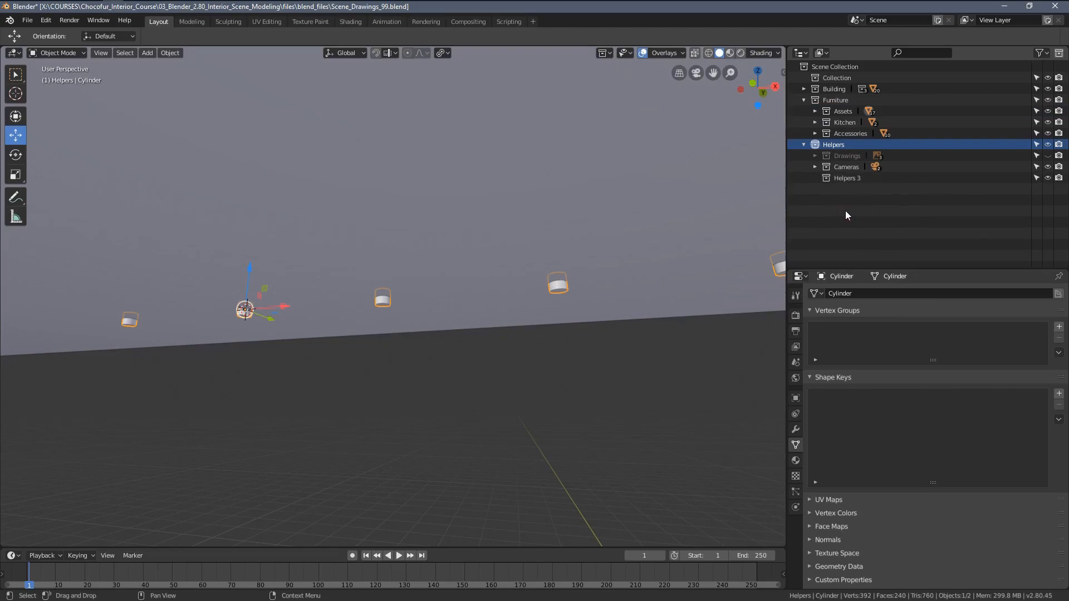
right_click(847, 178)
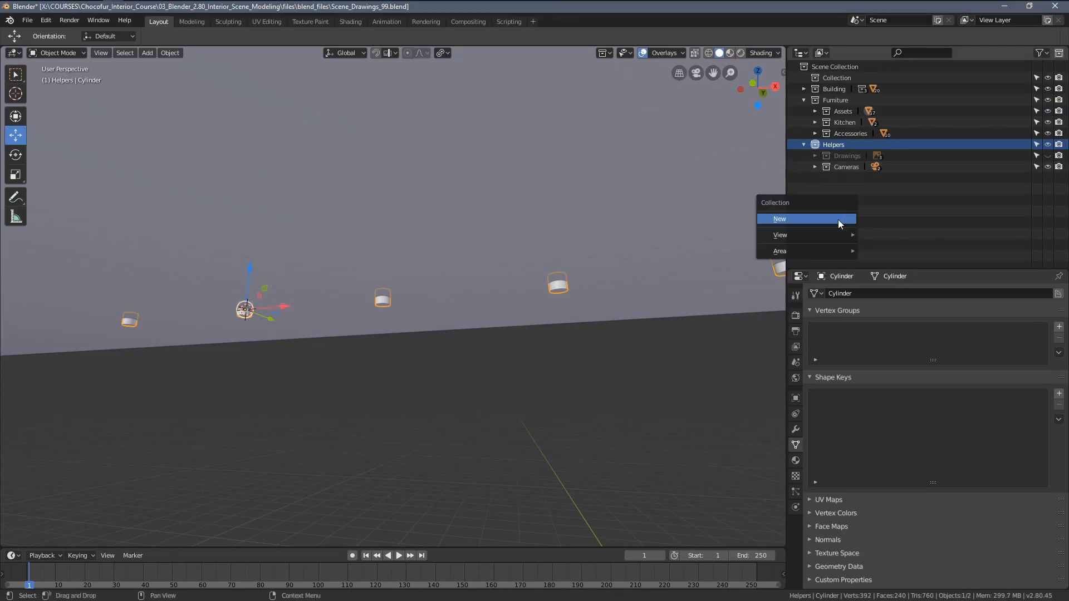
left_click(780, 219)
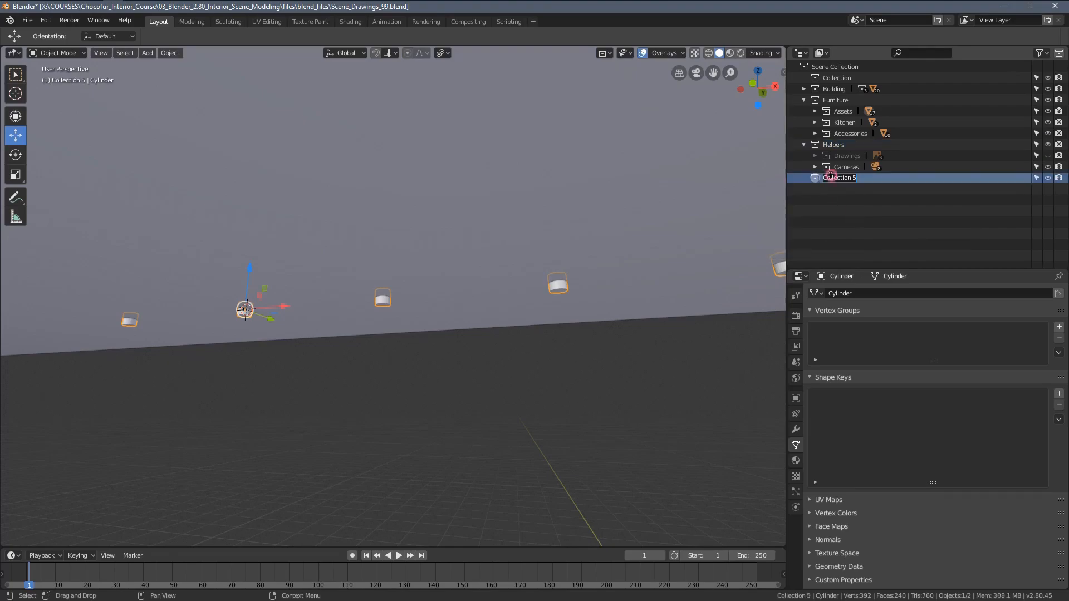
type("Boo")
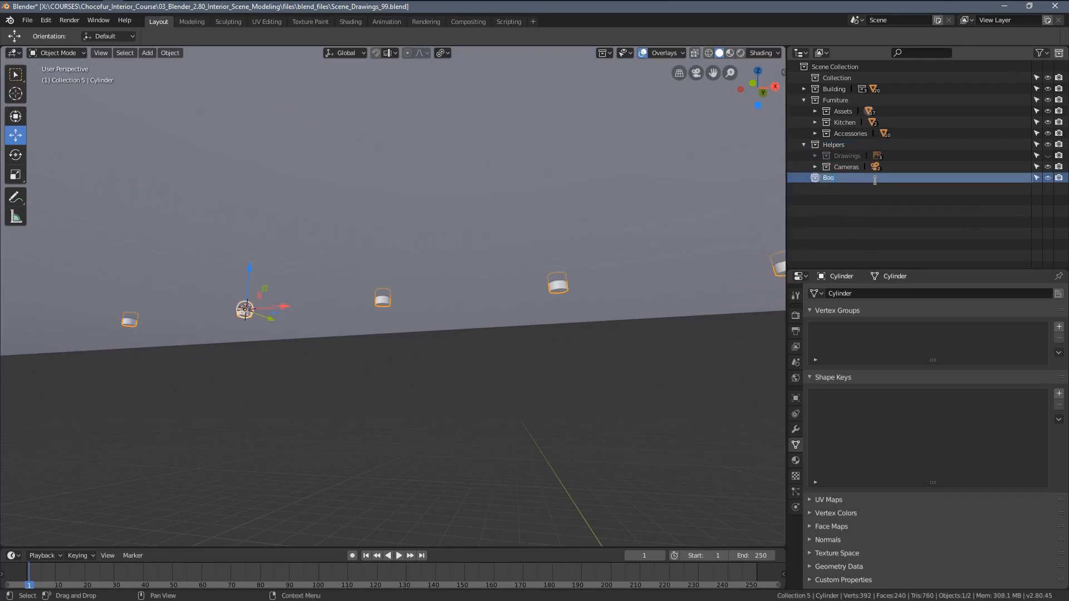
type("Boolean")
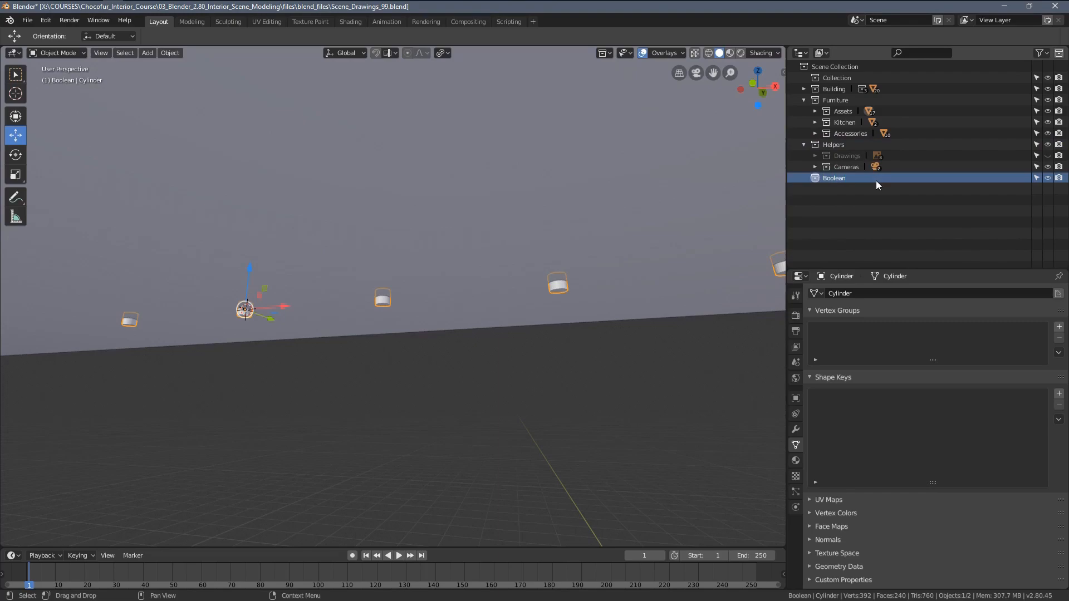
left_click_drag(833, 177, 872, 149)
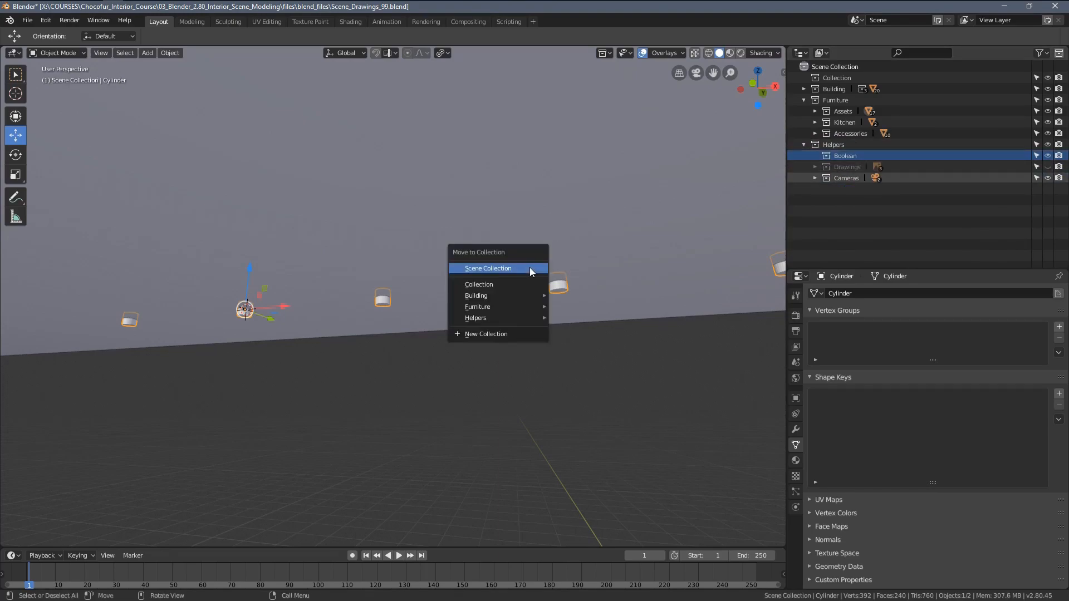
mouse_move(475, 318)
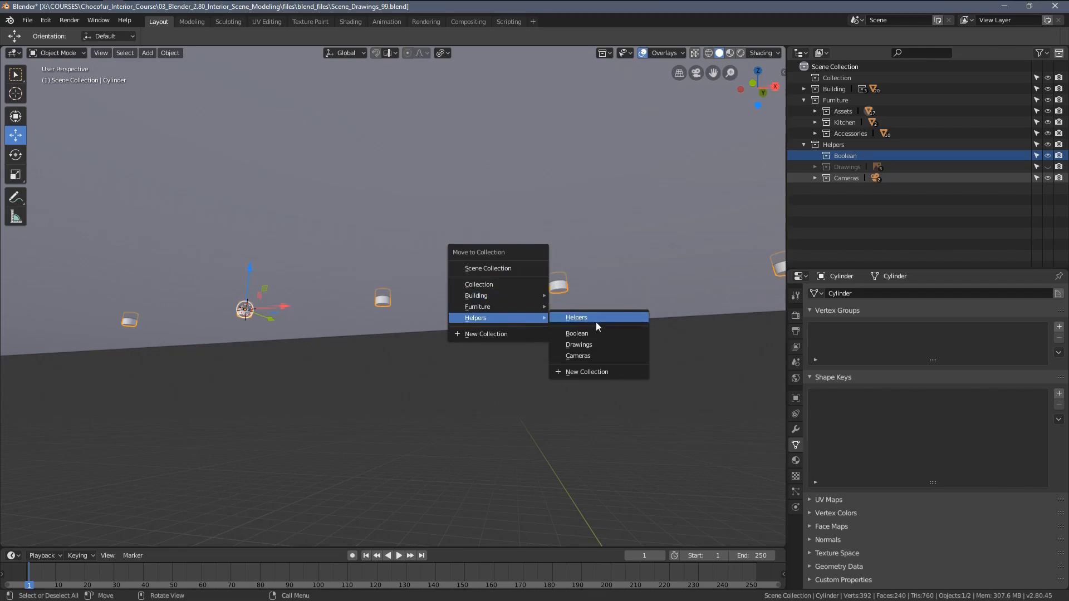
Move the cutter cylinders into the Helpers > Boolean collection.
left_click(576, 333)
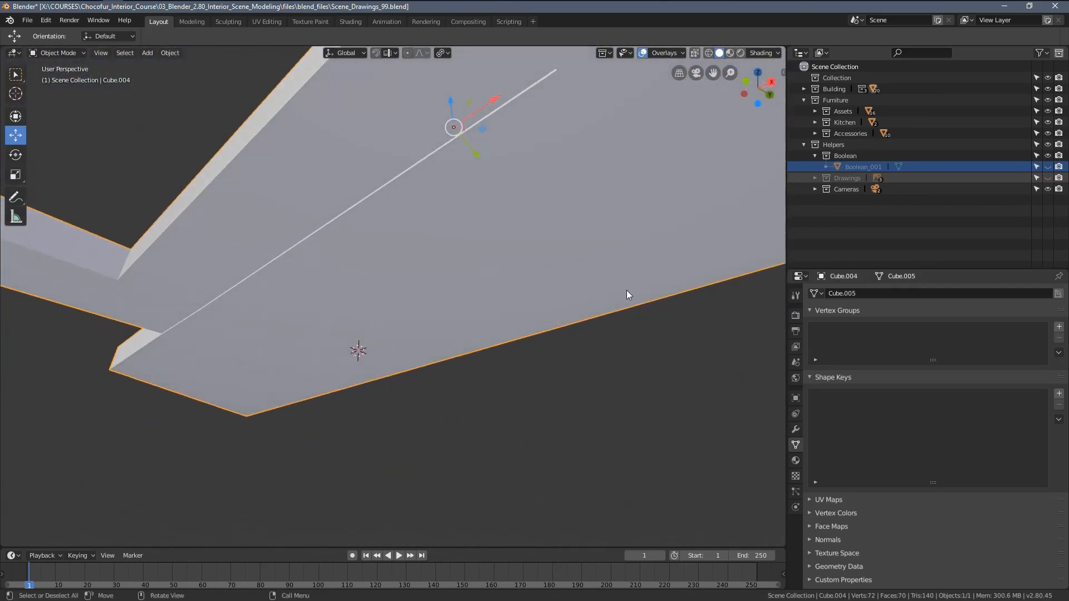
Give the ceiling slab a Boolean Difference modifier cutting with Boolean_001.
left_click(794, 428)
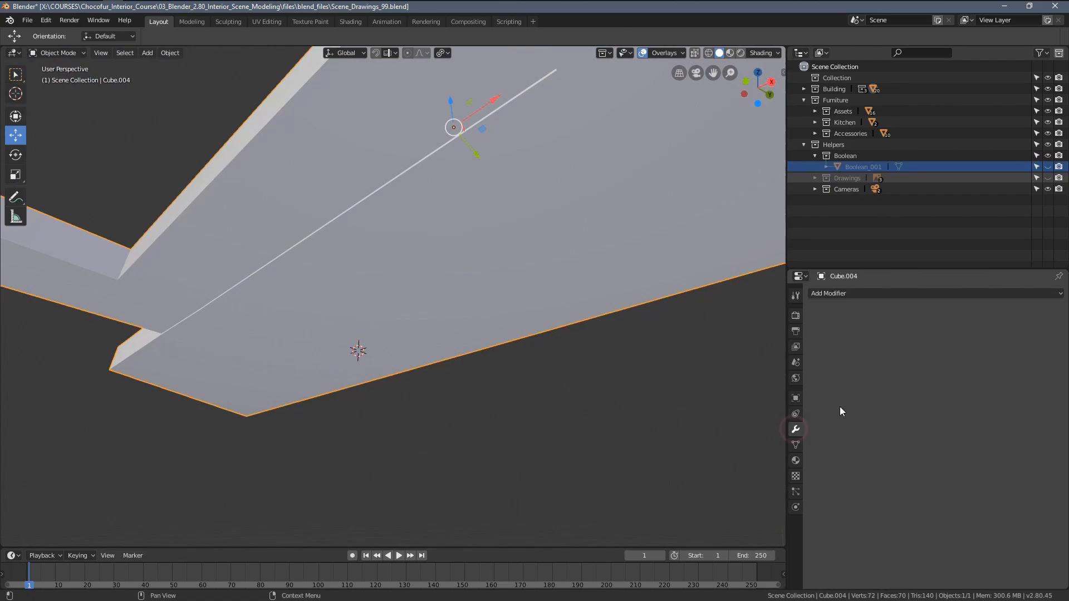
left_click(830, 293)
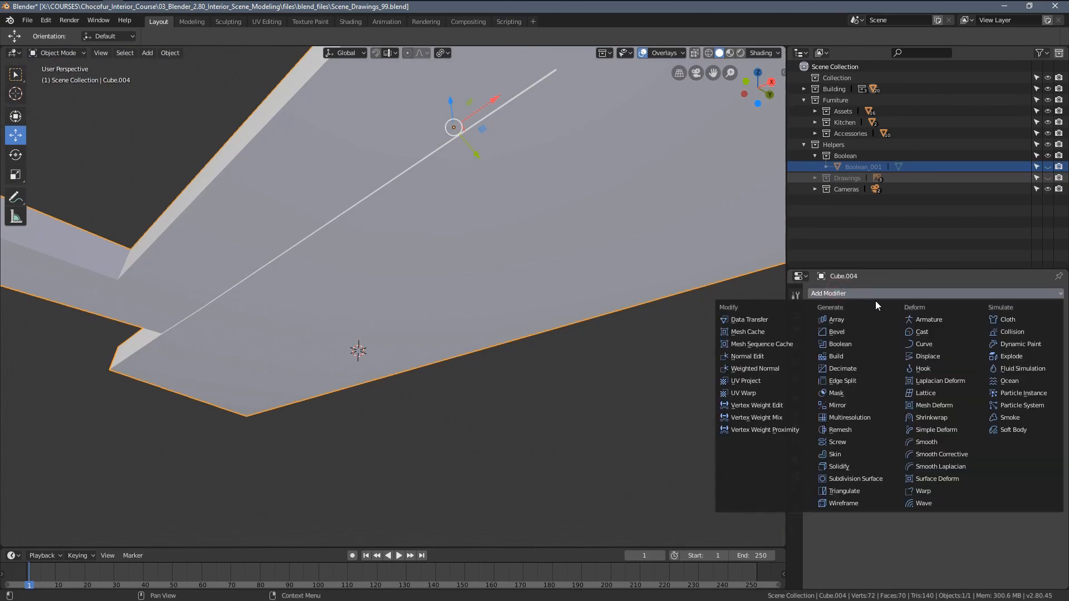
mouse_move(856, 332)
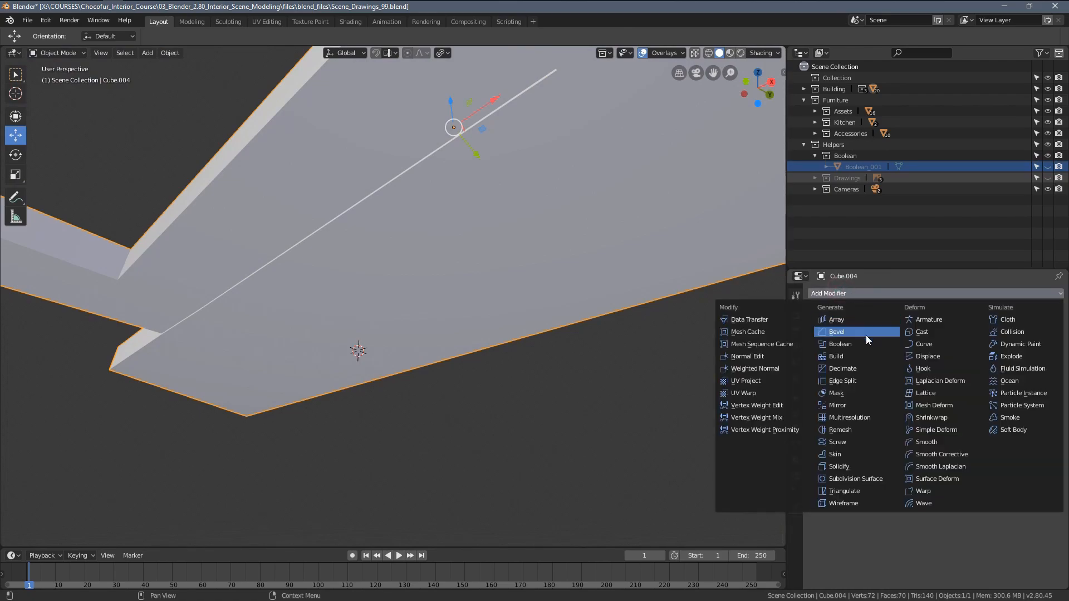
left_click(839, 343)
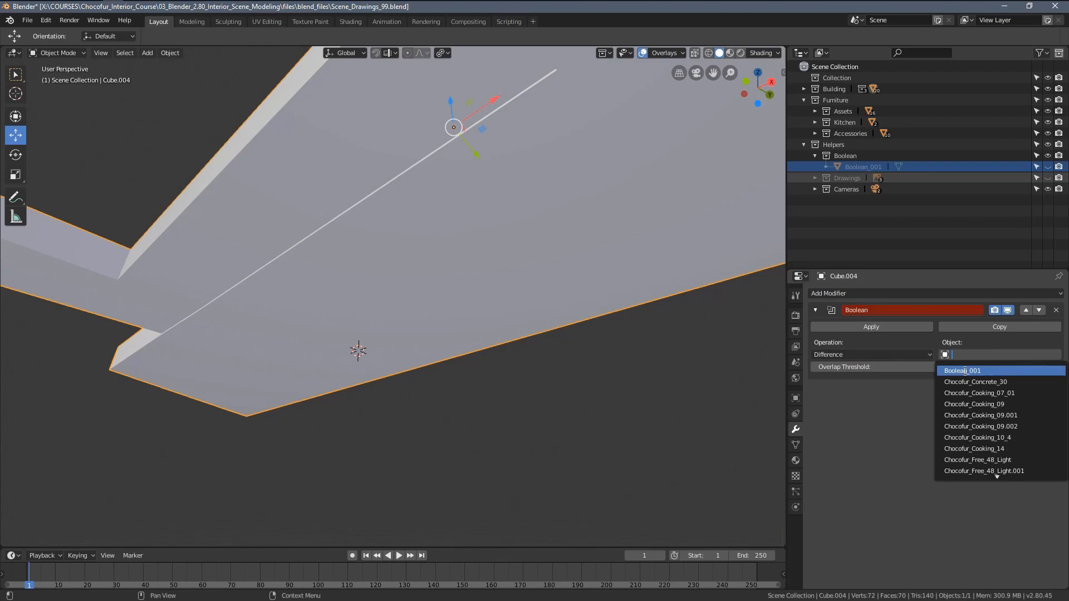
left_click(963, 370)
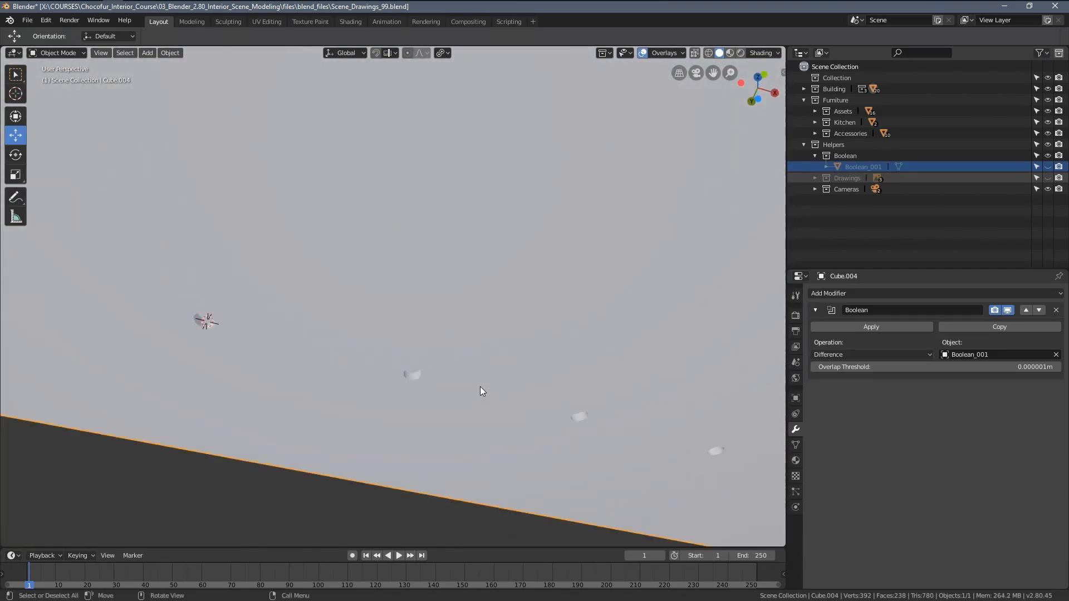
Orbit along the ceiling and reposition the cutter cylinders in Edit Mode.
left_click_drag(480, 390, 362, 398)
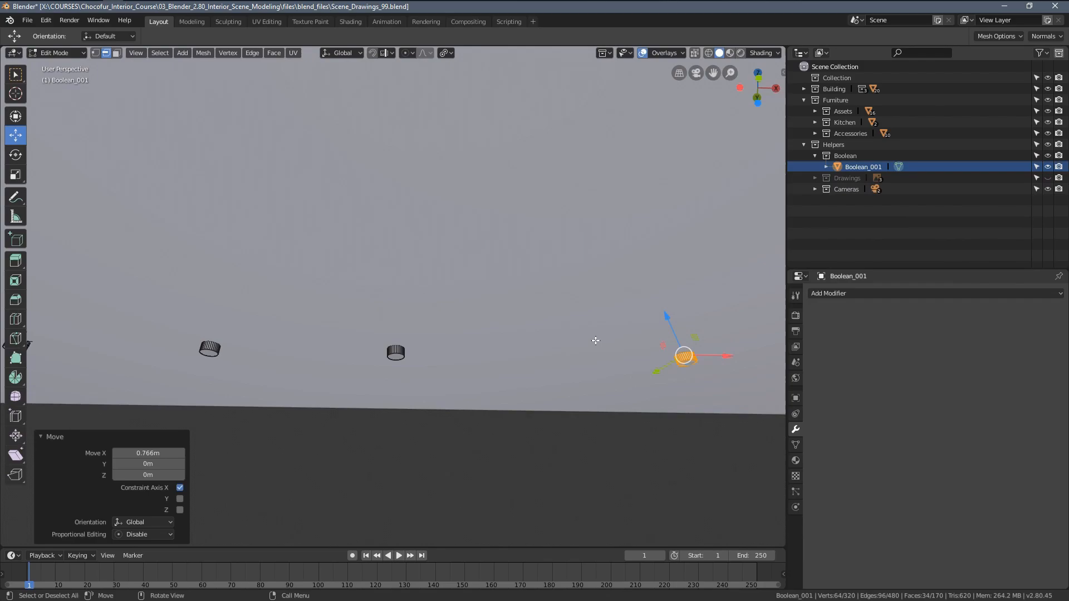
key("Tab")
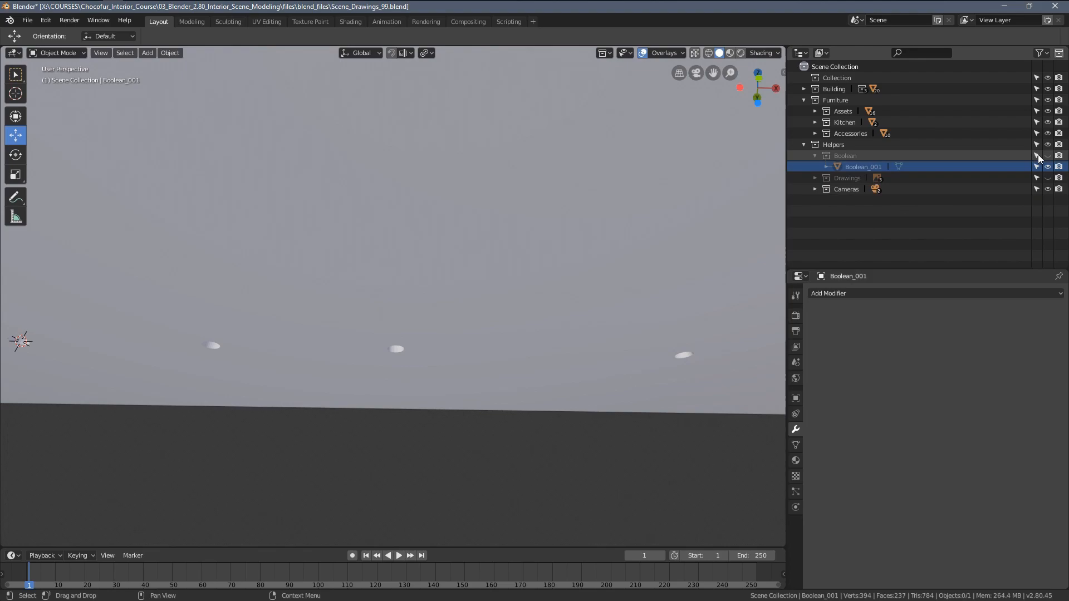
key("Tab")
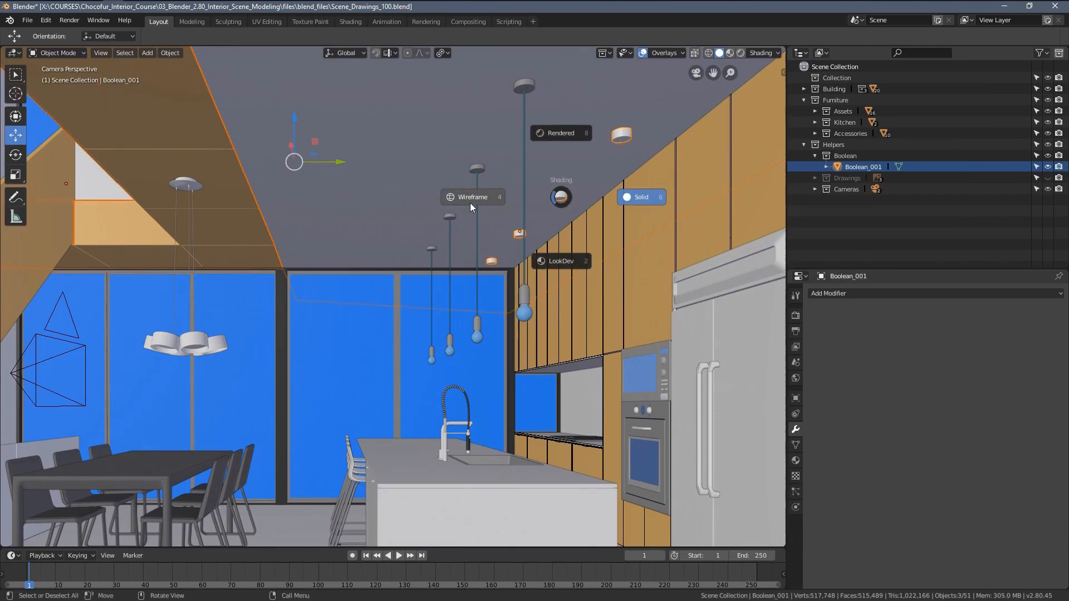
Show solid shading, orbit beneath the wooden panels and duplicate the cutter in top view.
left_click(561, 134)
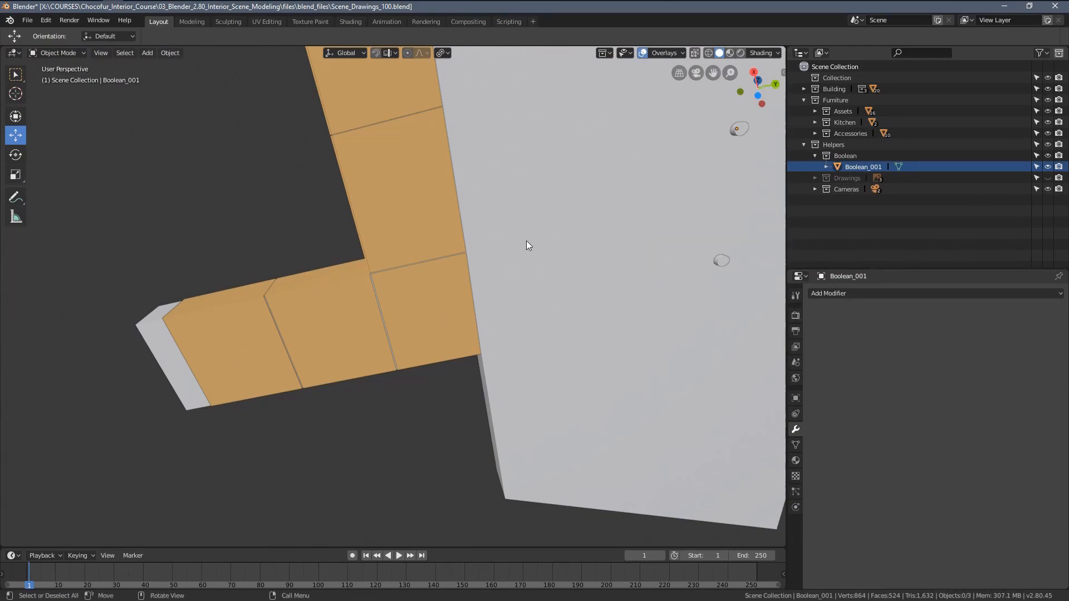
left_click_drag(528, 246, 658, 284)
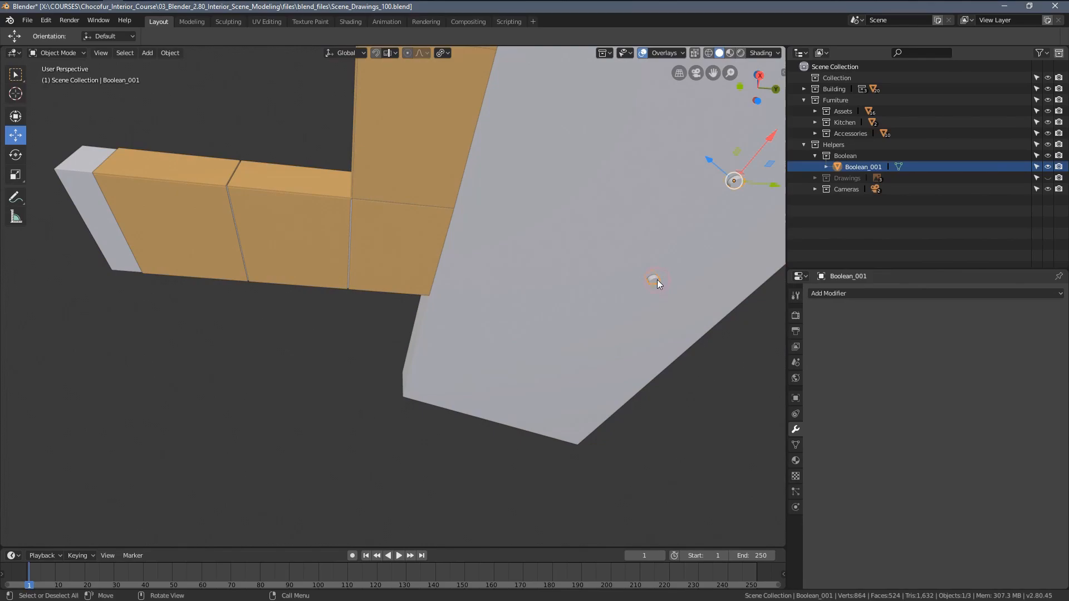
key("7")
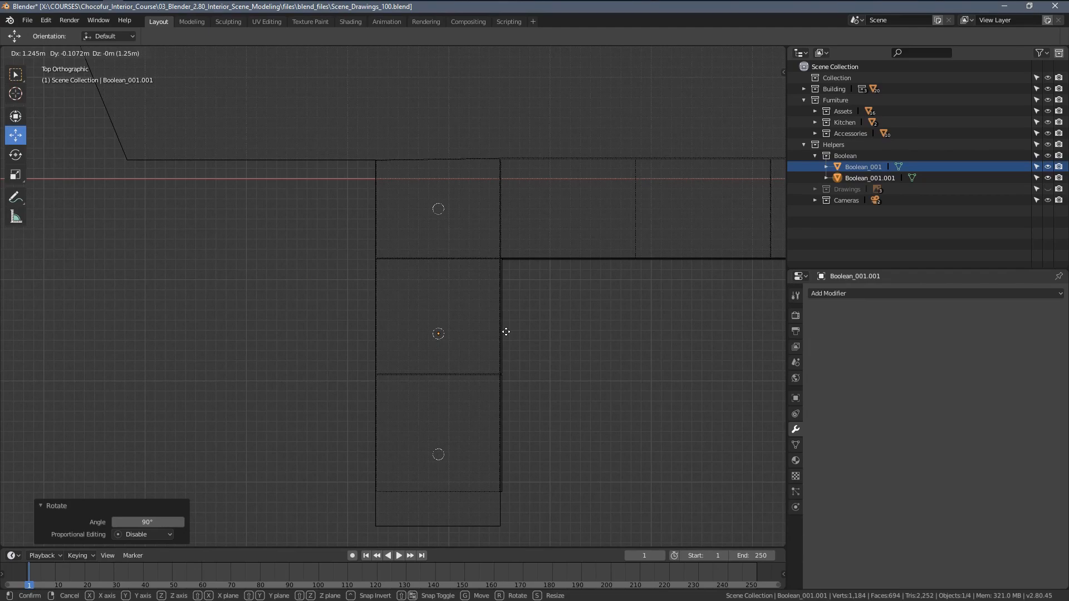
Delete the unwanted vertices from the duplicated cutter, keeping three cylinders under the panels.
key("Tab")
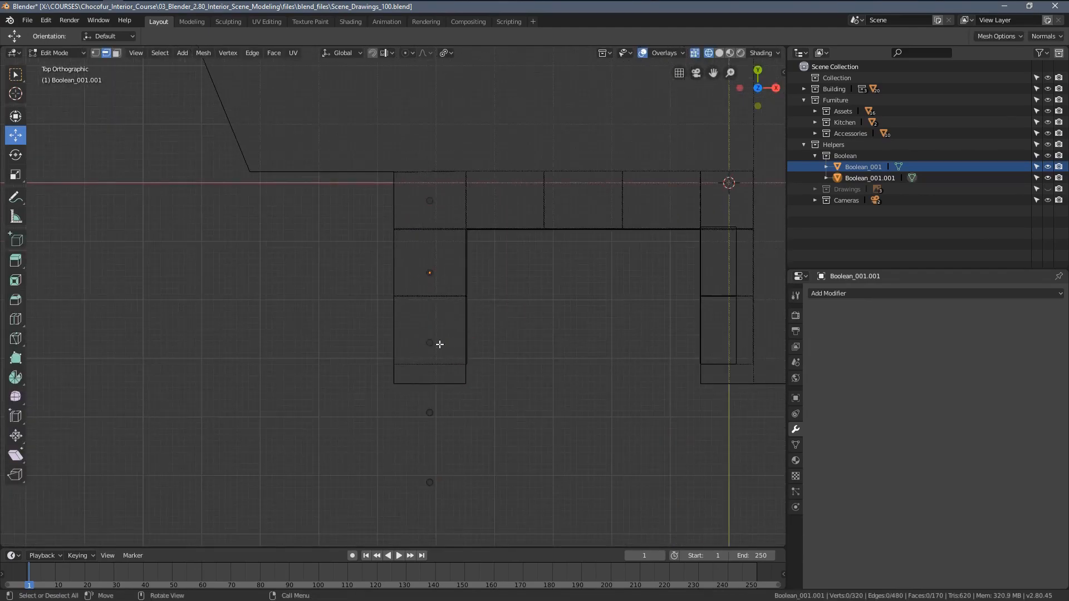
key("x")
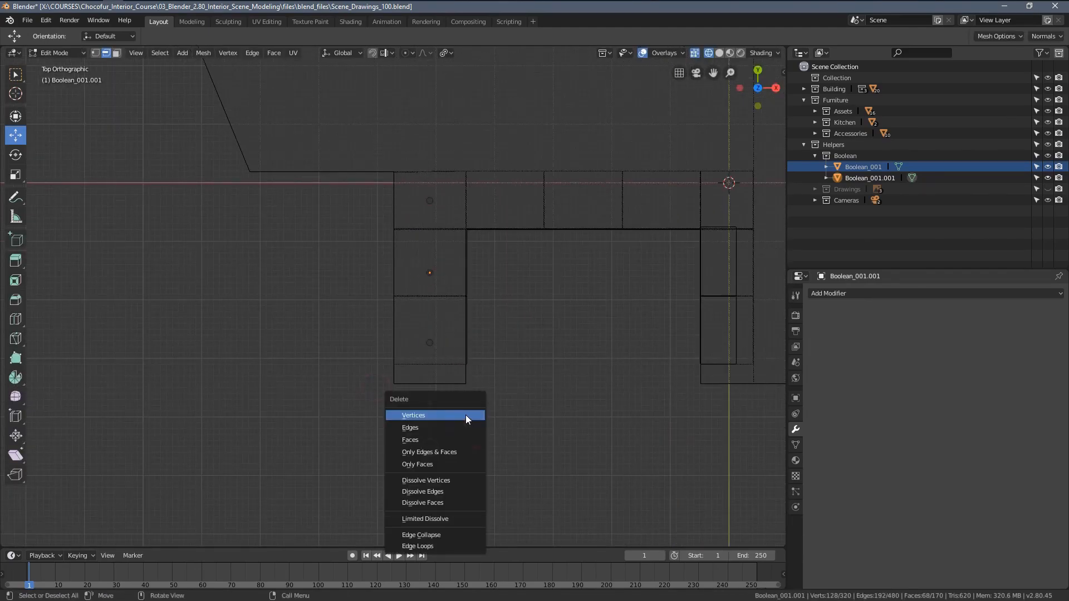
left_click(413, 415)
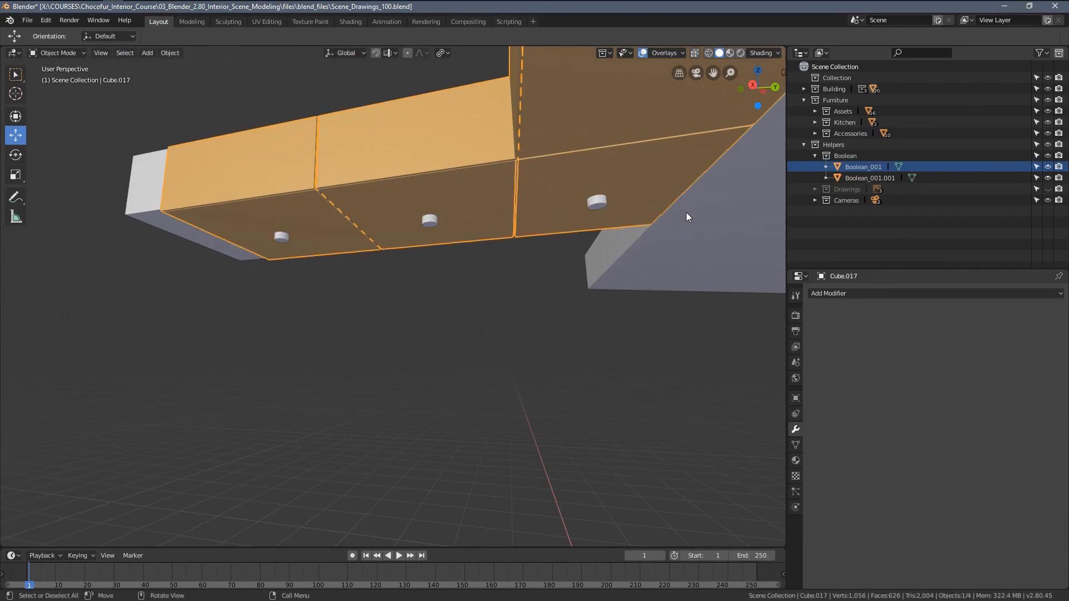
Add a Boolean modifier to the wooden panels using Boolean_001.001 and inspect the holes.
left_click(829, 293)
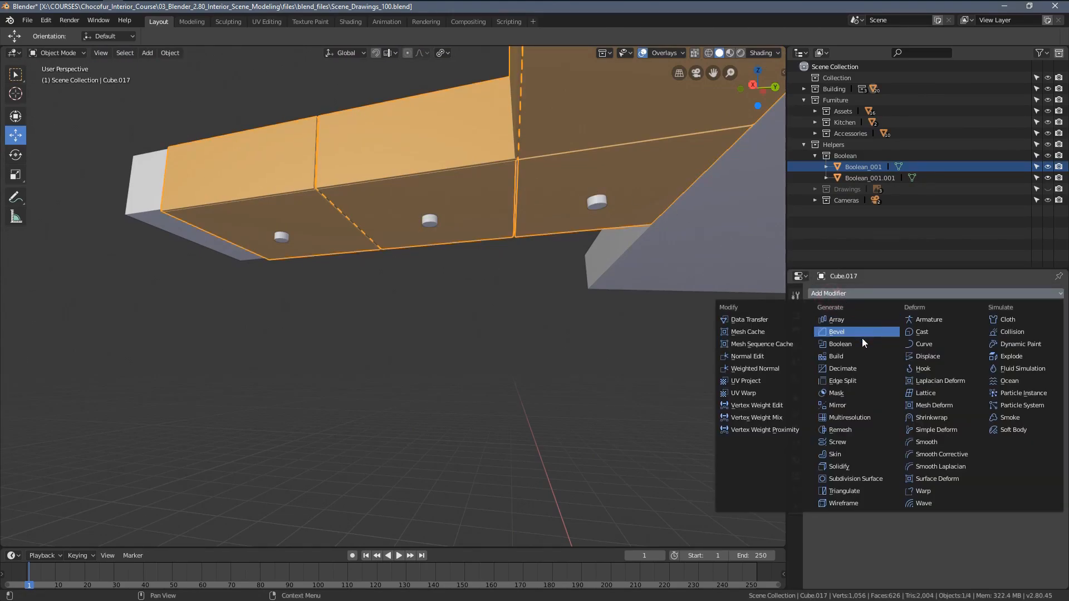
left_click(840, 344)
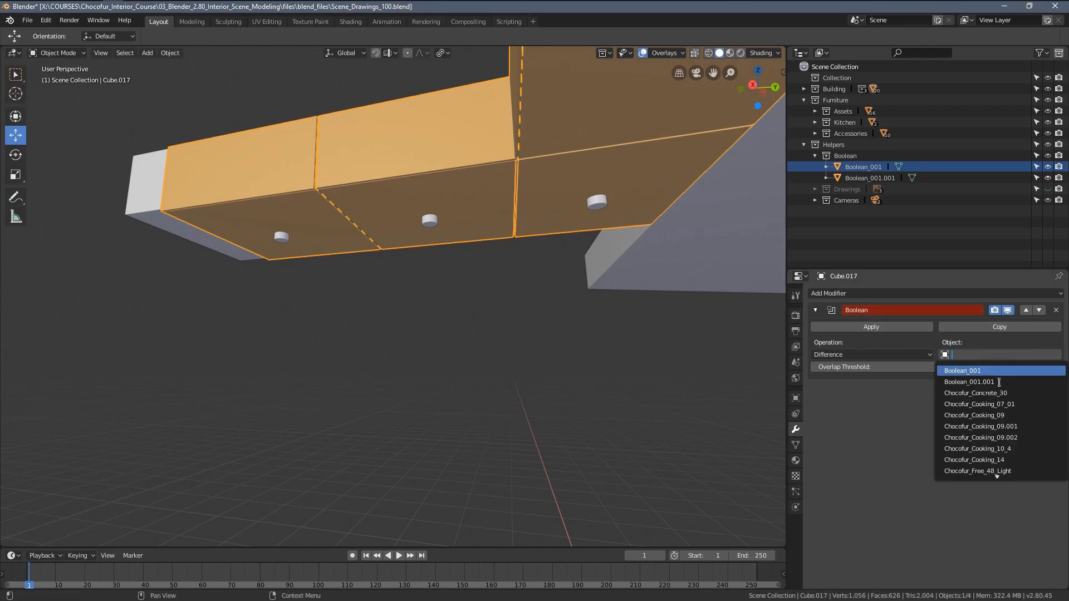
left_click(971, 382)
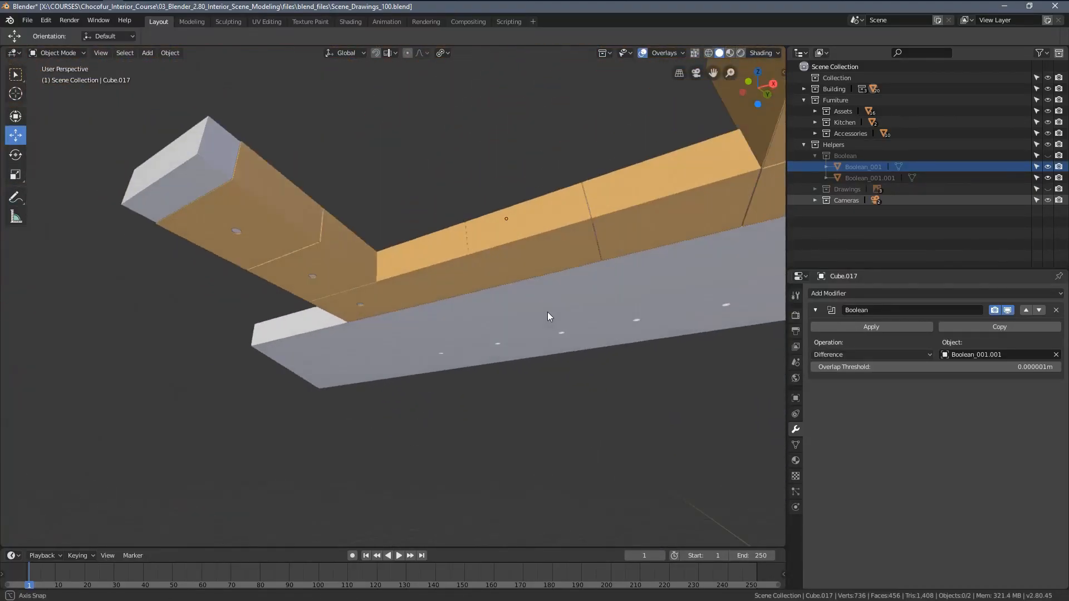
left_click_drag(545, 313, 514, 304)
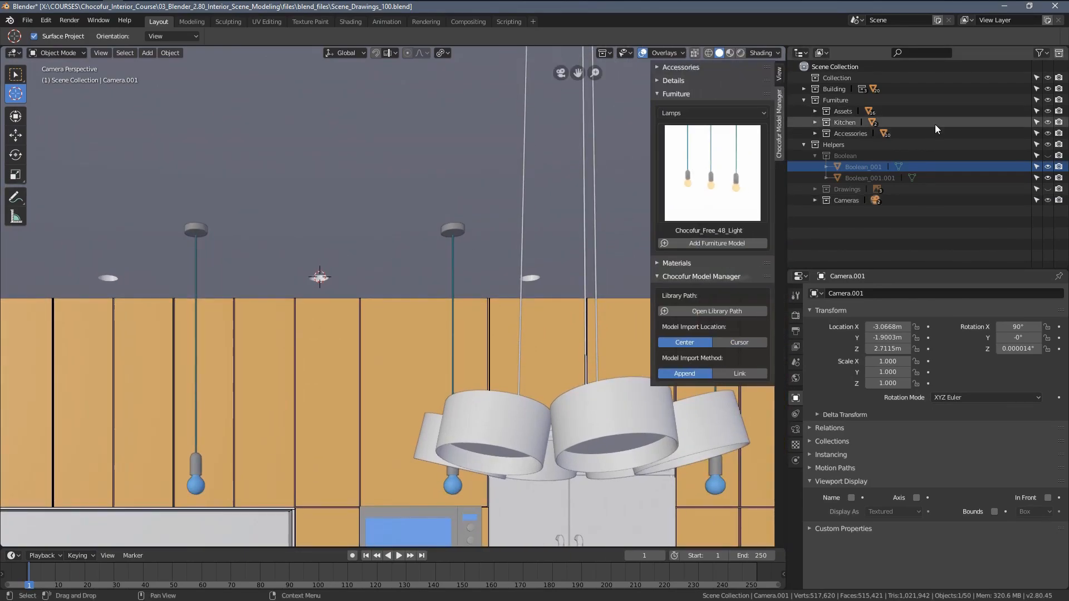
Select Chocofur_Light_27 from the Lamps gallery and place the 3D cursor at the ceiling.
left_click(843, 111)
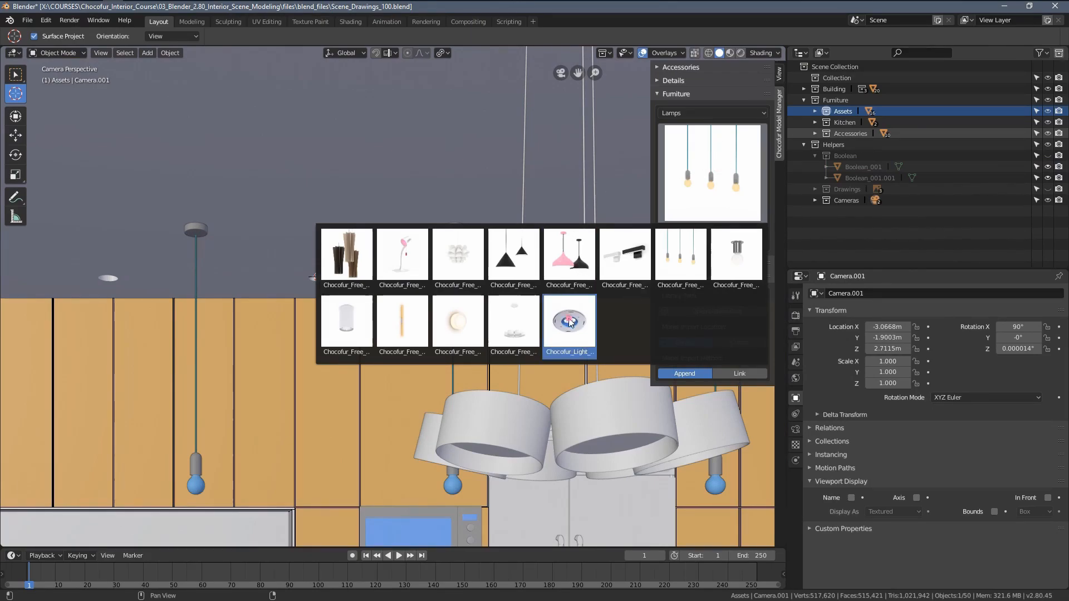
left_click(568, 321)
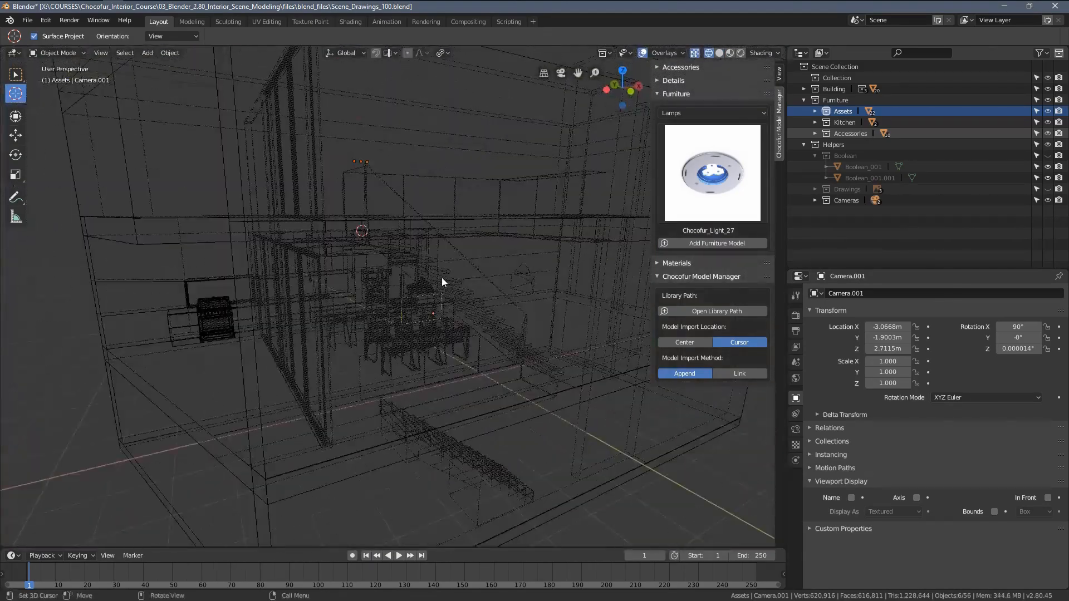
left_click_drag(441, 282, 364, 243)
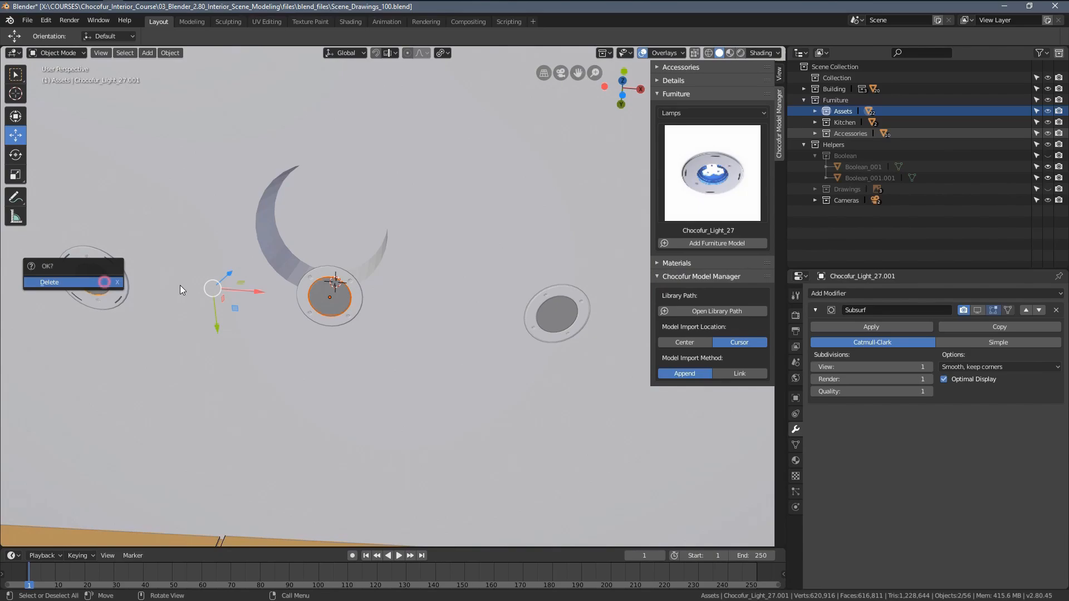
Delete the extra lamp copies, then move the remaining lamp up into a ceiling hole and start scaling.
left_click(48, 282)
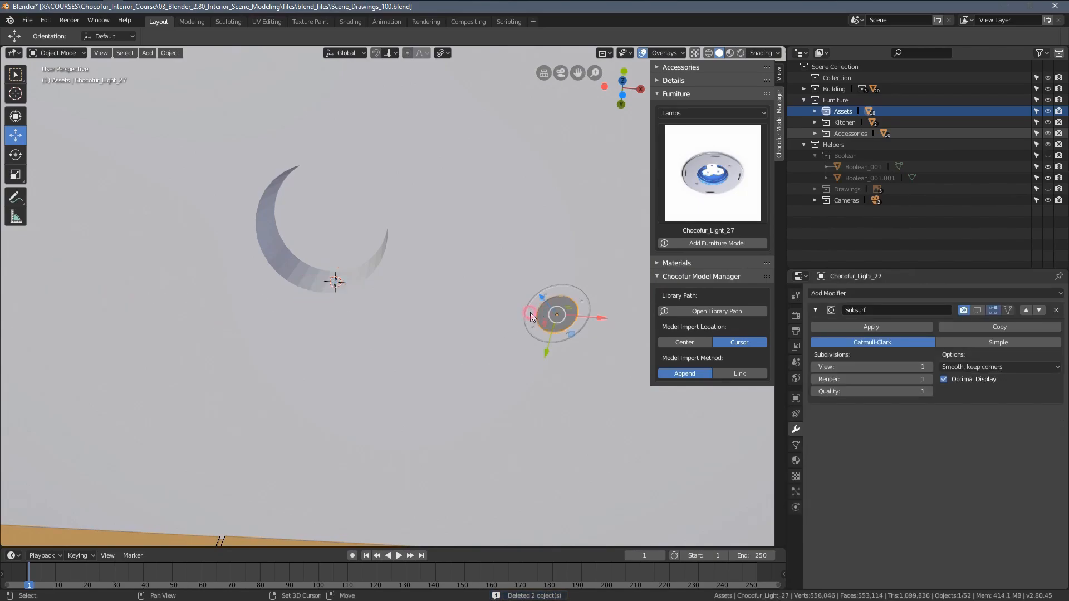
left_click_drag(557, 315, 320, 297)
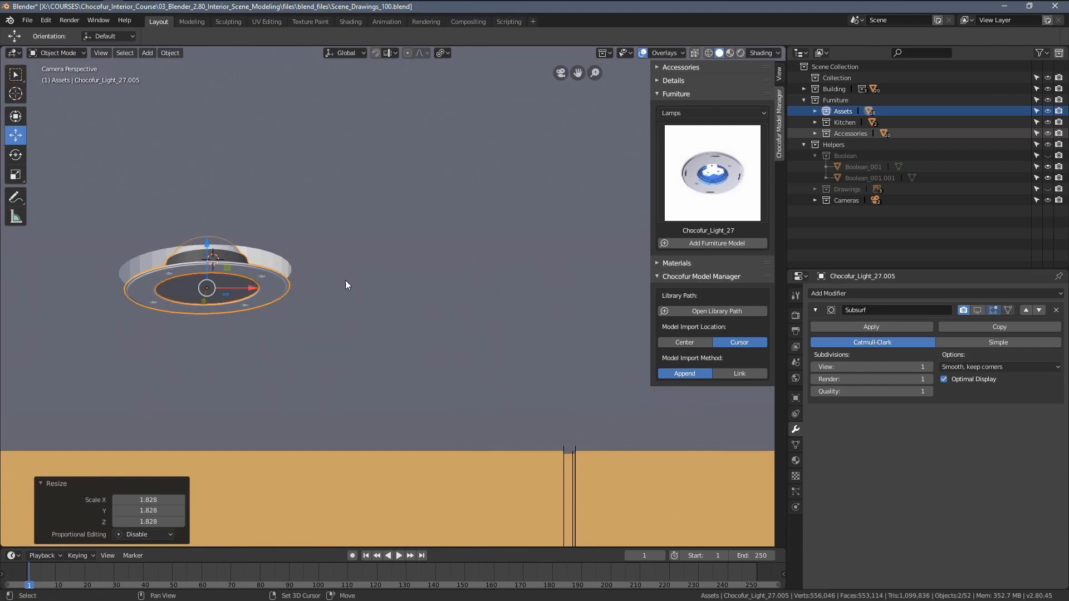
left_click_drag(206, 287, 350, 325)
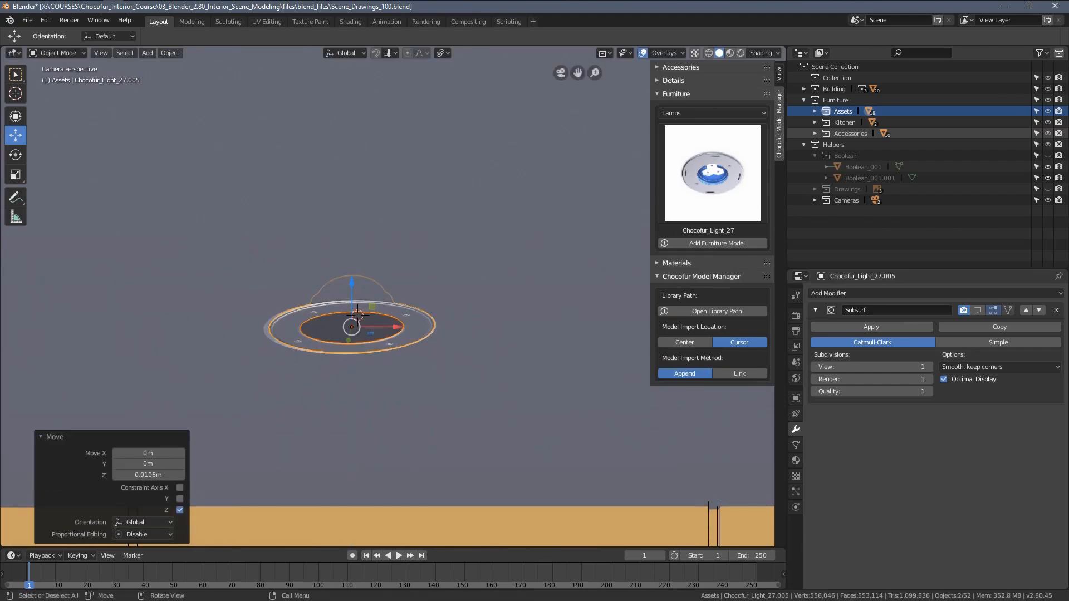
key("s")
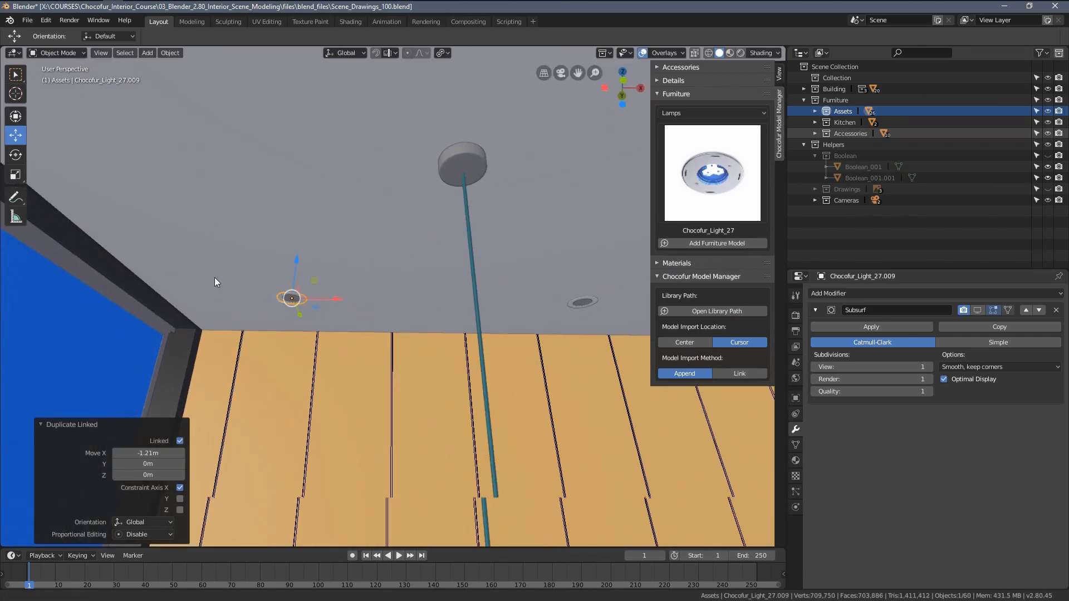
Orbit around the kitchen to check the lamps placed in the ceiling holes.
left_click_drag(291, 298, 382, 313)
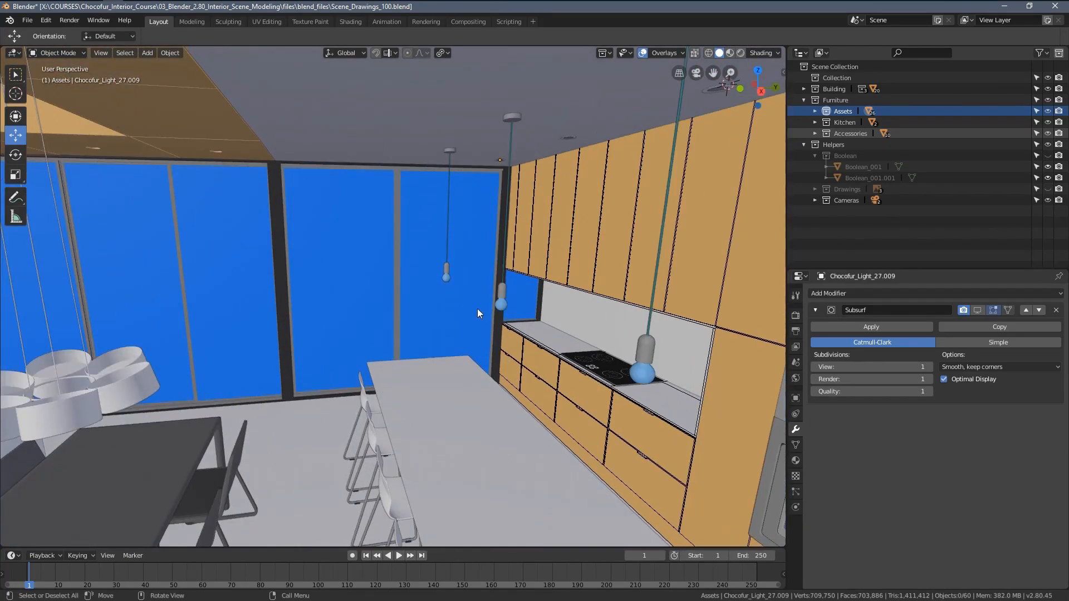
left_click_drag(477, 314, 442, 245)
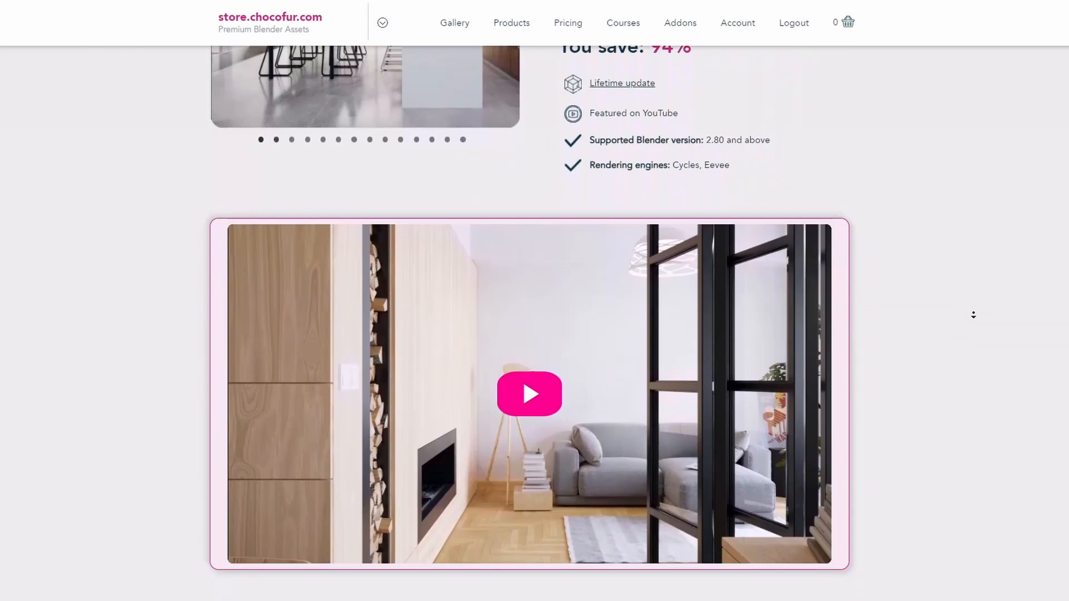
Scroll down to the Interior Scene 01–12 listings, each priced €48.90.
scroll("down", 3)
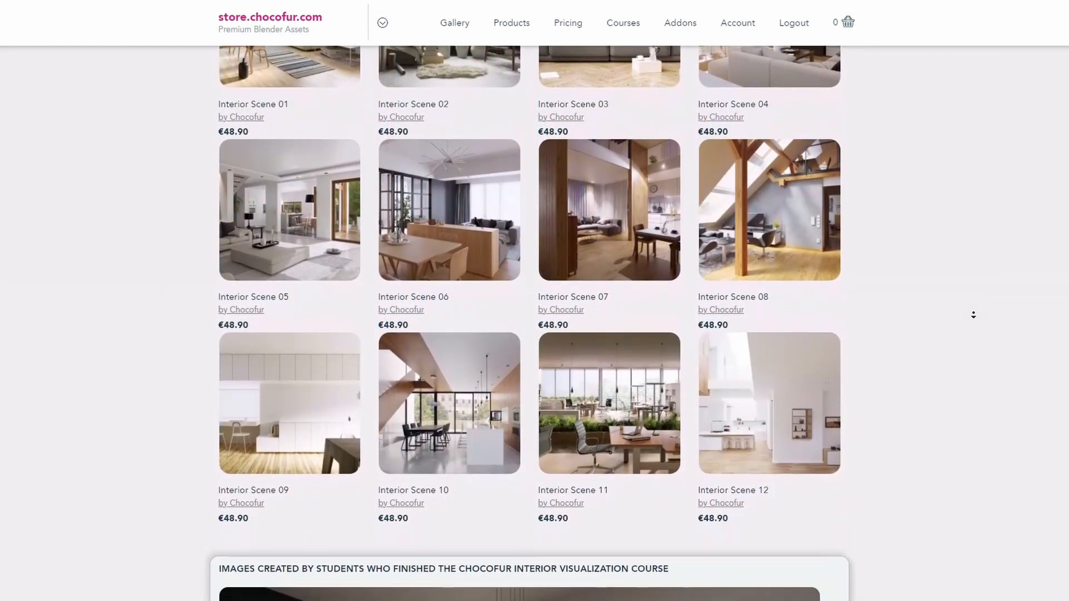